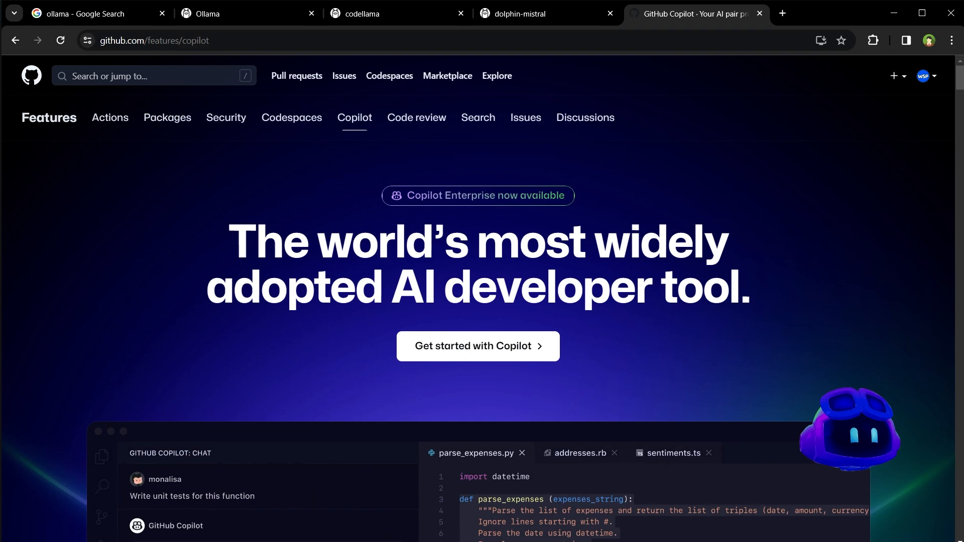
View the Copilot pricing plans, then return to the Google results and go to the Ollama website.
scroll("down", 3)
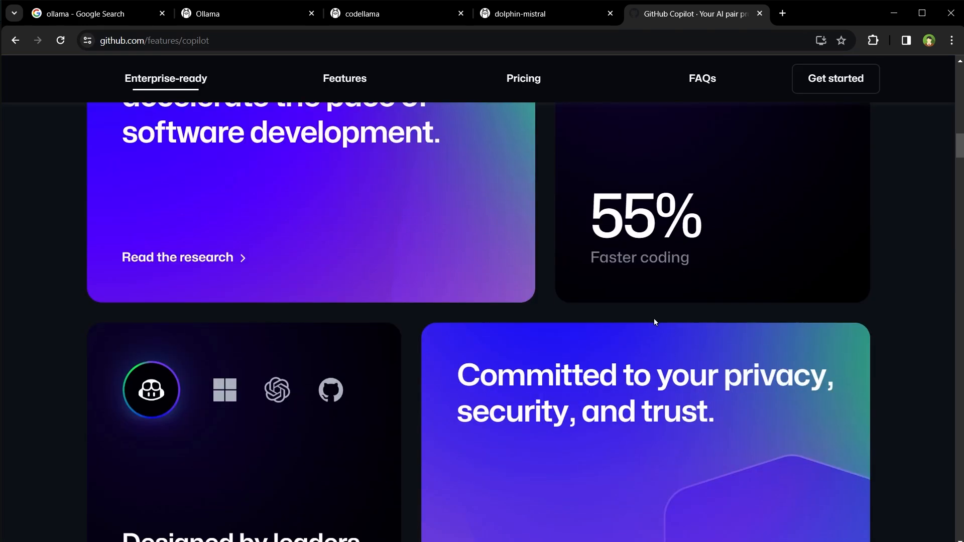
left_click(524, 78)
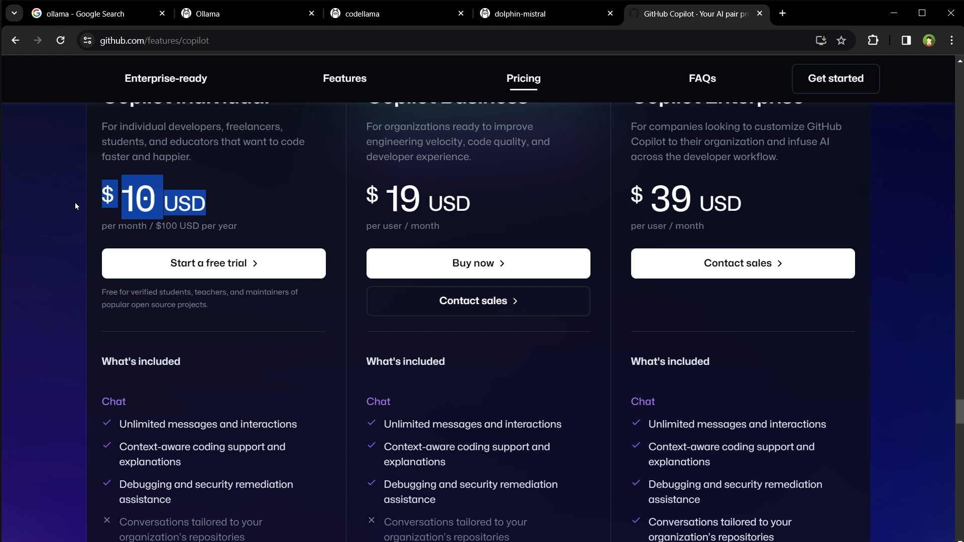
left_click(80, 14)
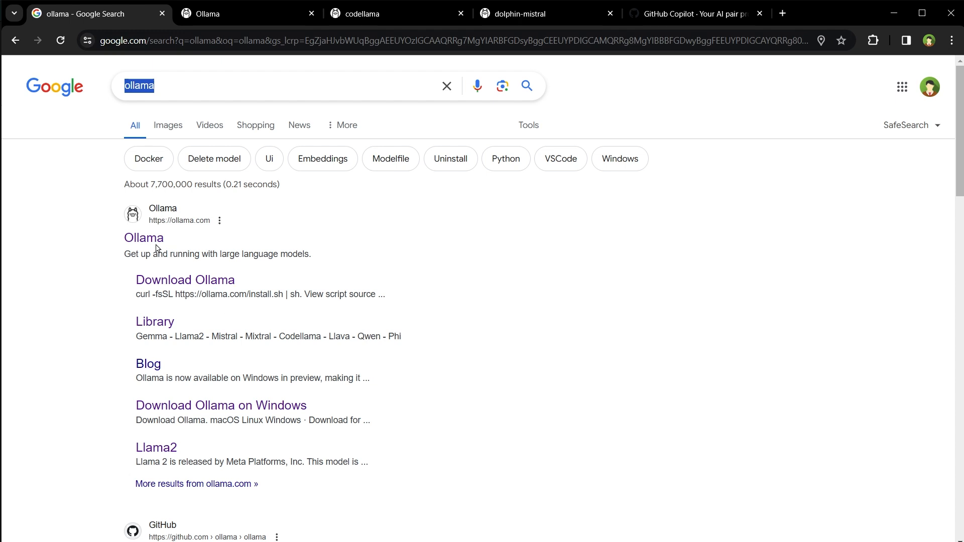
left_click(221, 405)
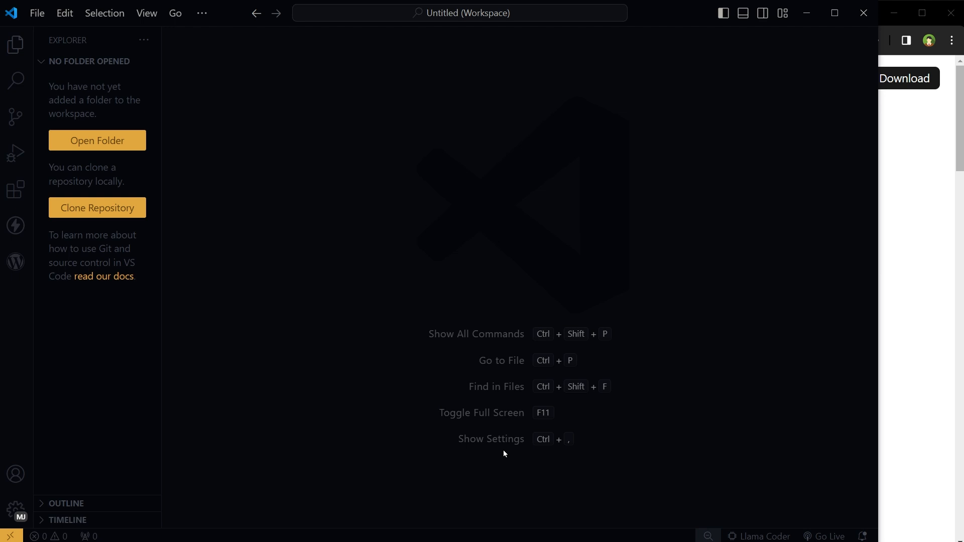
mouse_move(15, 187)
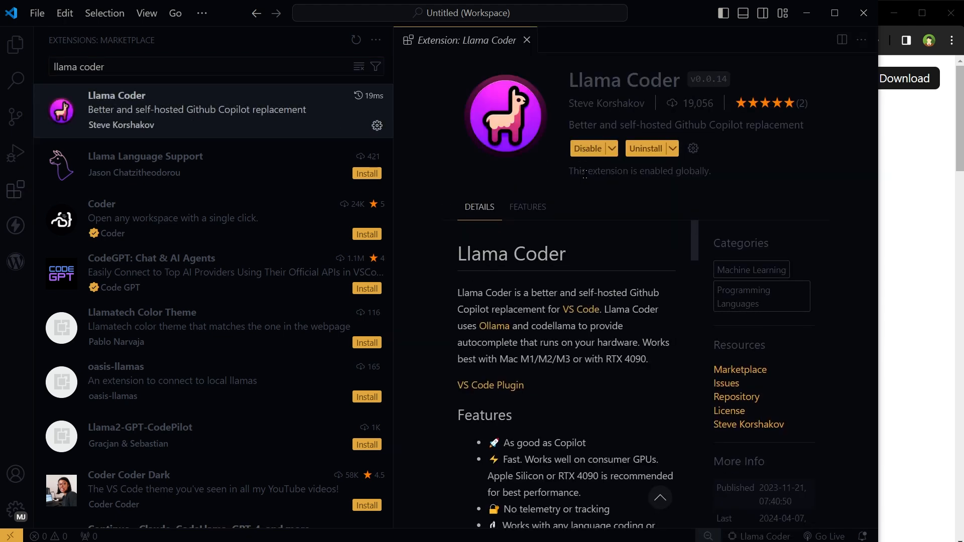
mouse_move(14, 45)
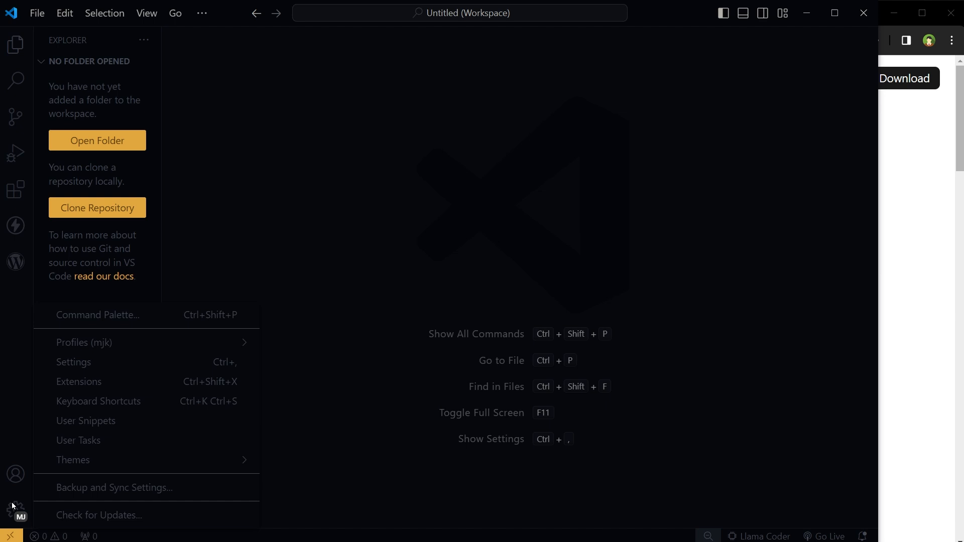
left_click(73, 361)
type("llama coder")
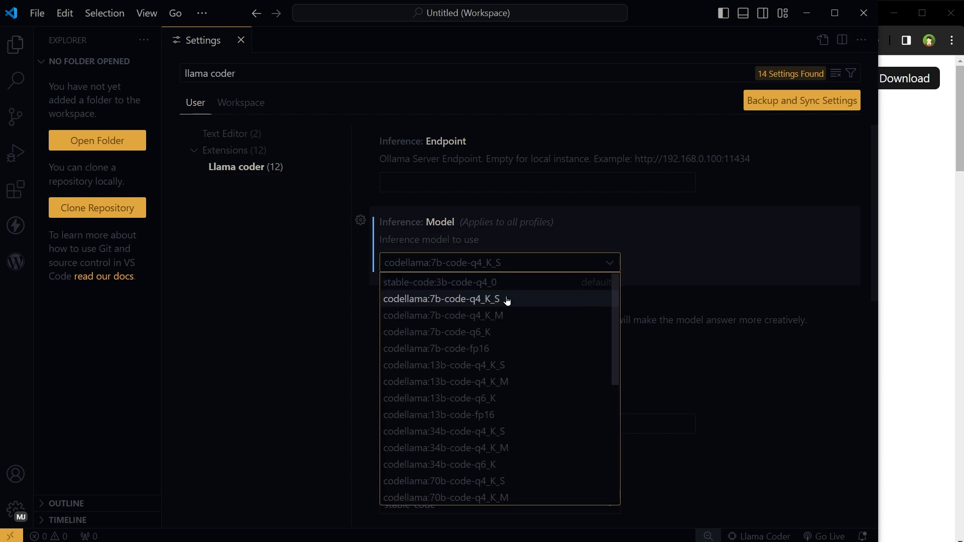
left_click(442, 299)
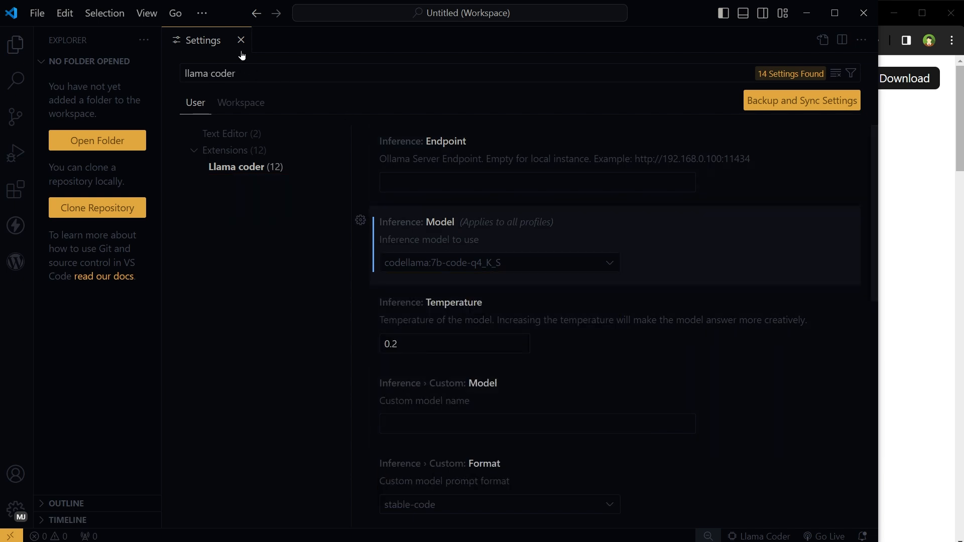
left_click(241, 40)
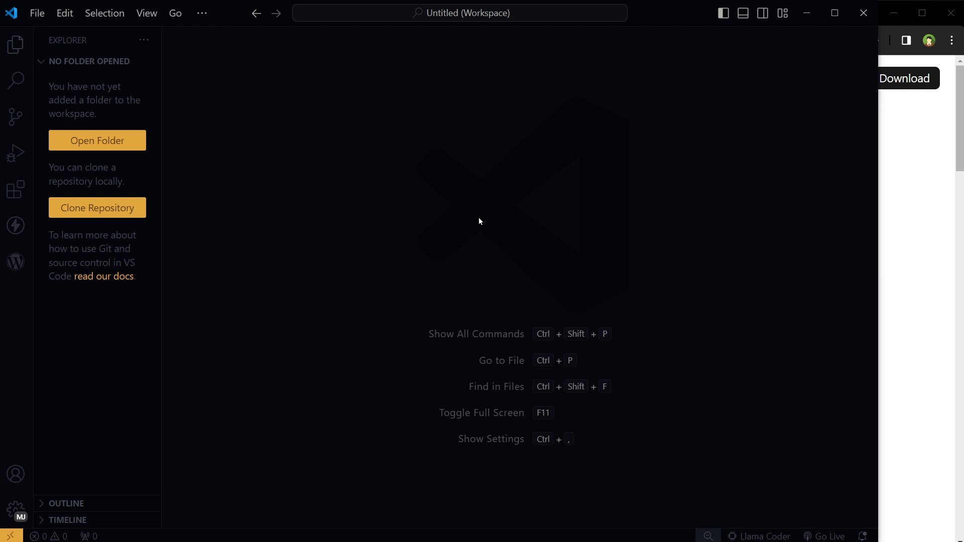
Add the src folder with code.py and scripts.js to the workspace.
left_click(96, 140)
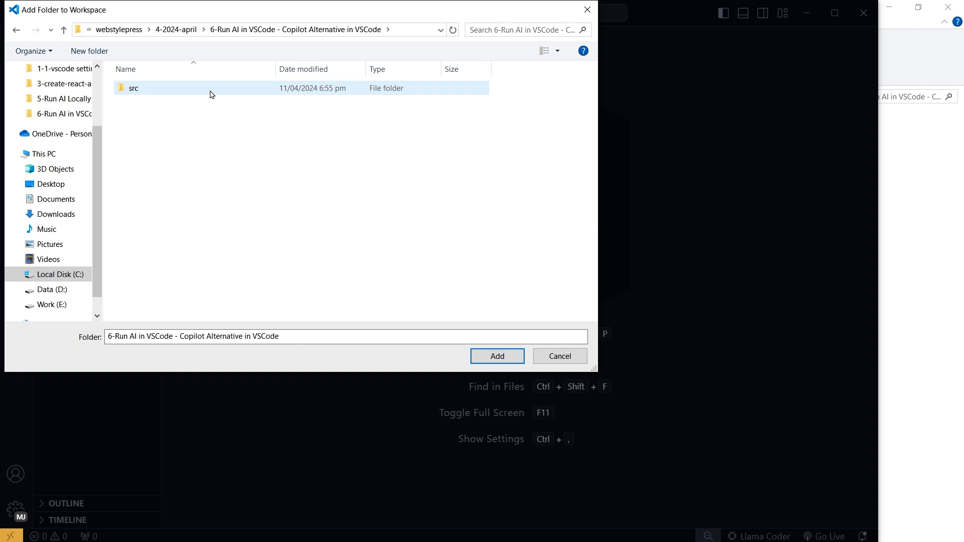
left_click(497, 356)
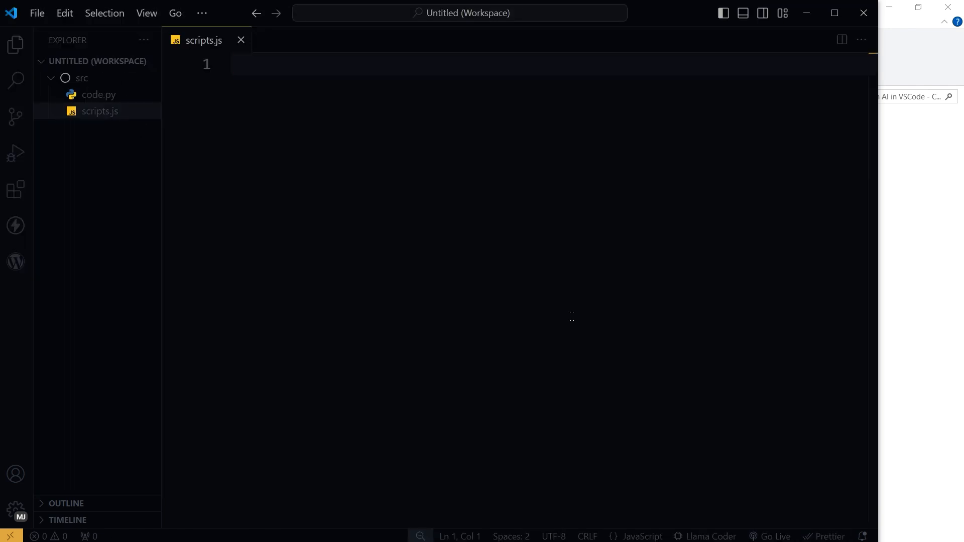
Write the comment '// fibonacci function' in scripts.js and start a new line.
type("//")
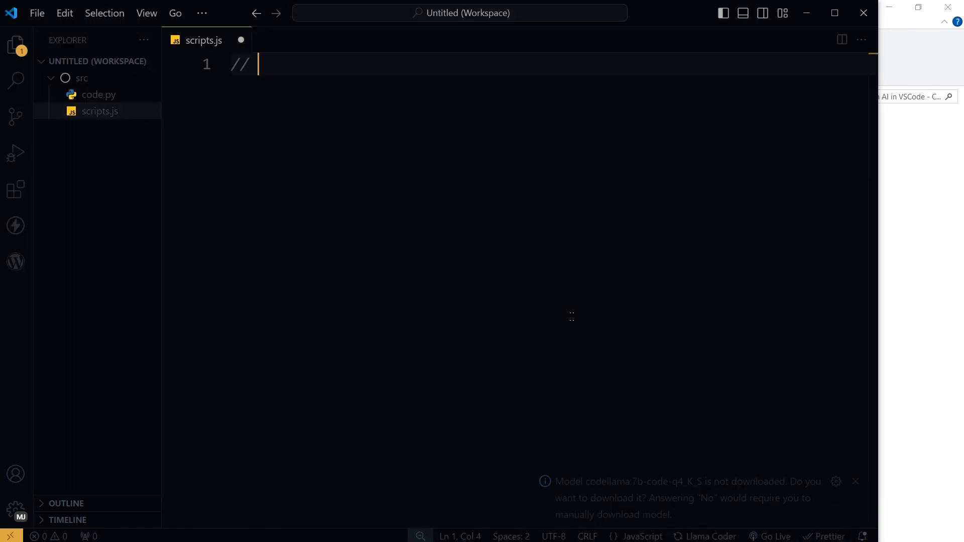
type("fibona")
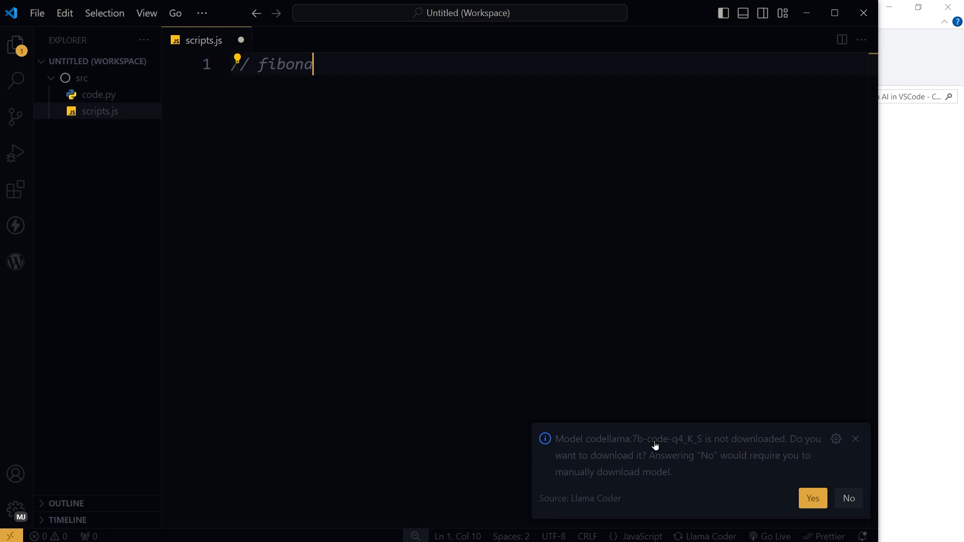
mouse_move(615, 470)
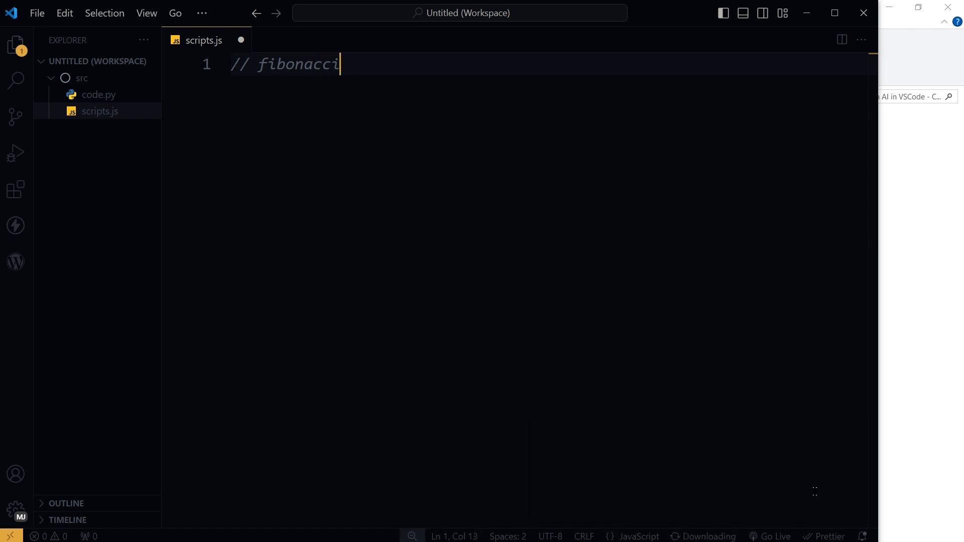
type("function")
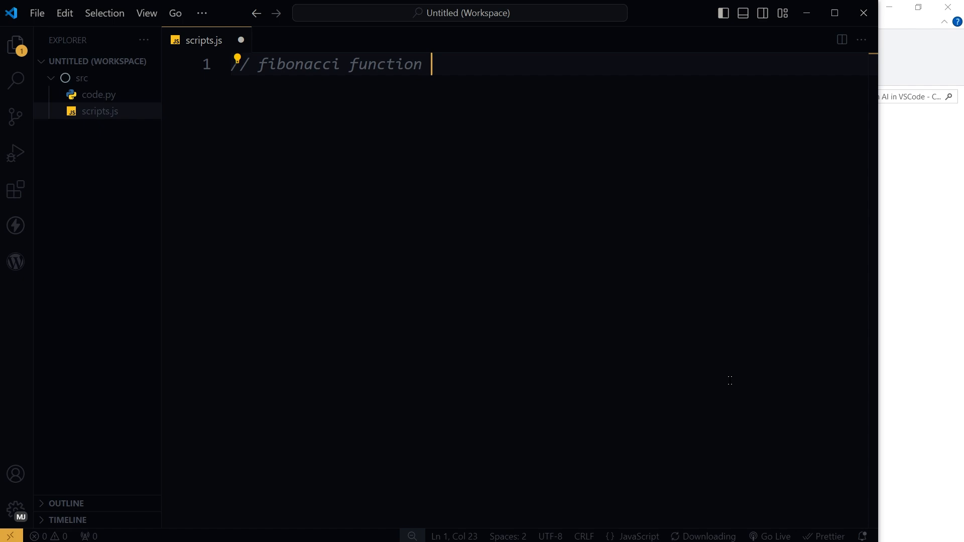
key("Enter")
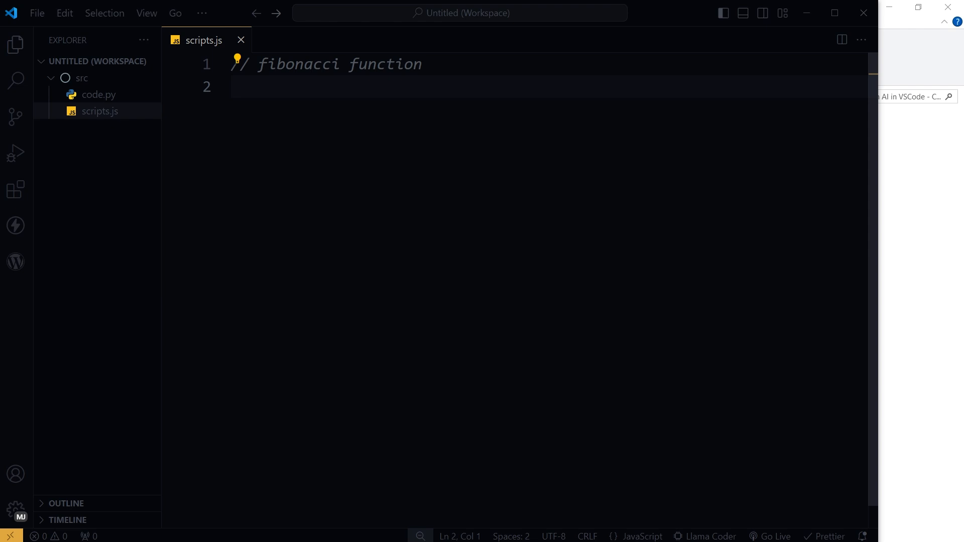
mouse_move(725, 458)
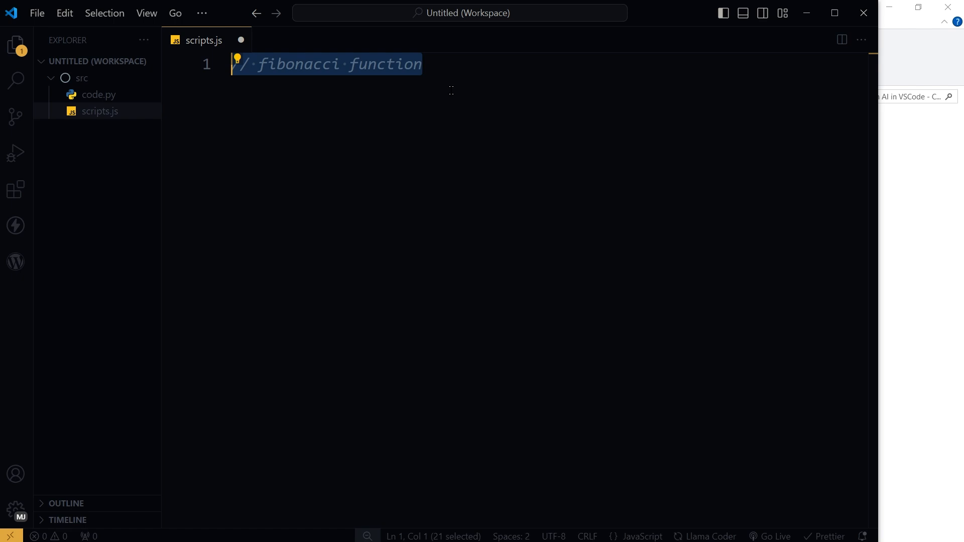
Complete the recursive fib(n) function ending with return fib(n - 1) + fib(n - 2);.
key("Enter")
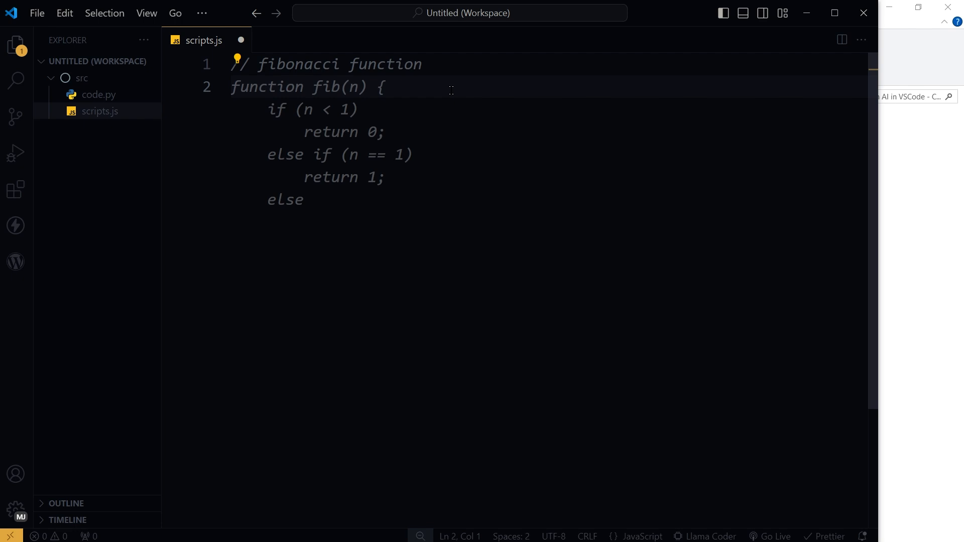
type("return fib(n - 1) + fib(n - 2);}")
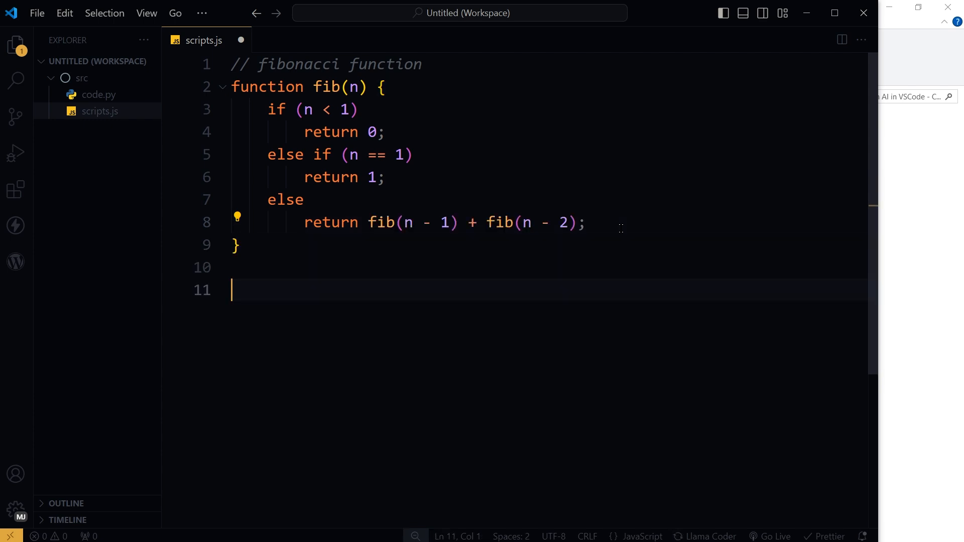
Add a '// call fibonacci function' comment and accept the console.log printing fibonacci of 5.
type("// calll fibonacci function")
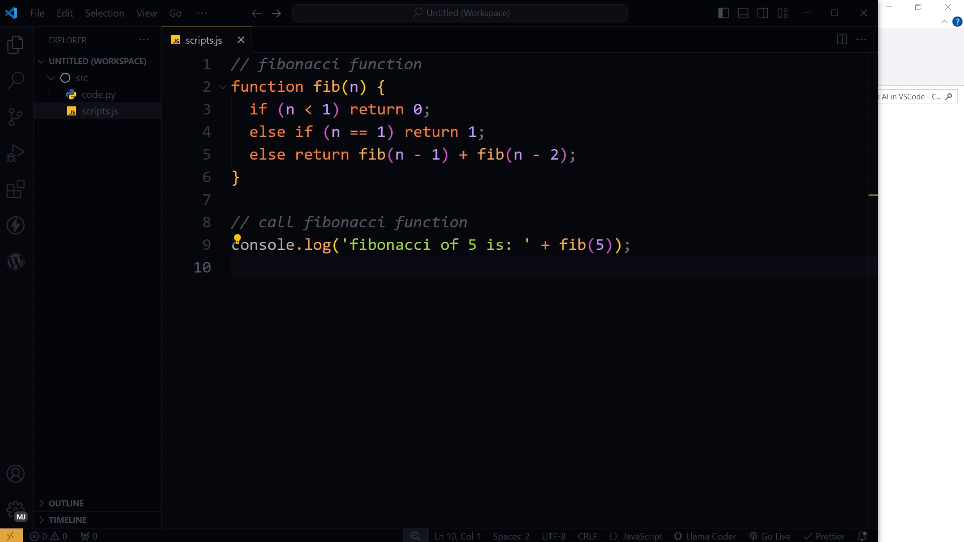
key("Enter")
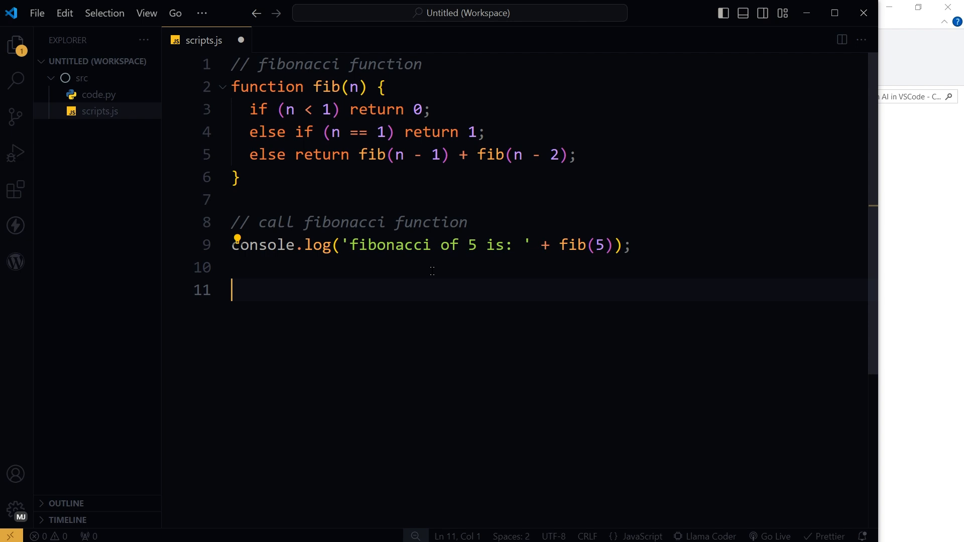
Write '// Array map() method in javascript' and complete the suggestion to let arr = [1, 2, 3];.
type("// Array map() met")
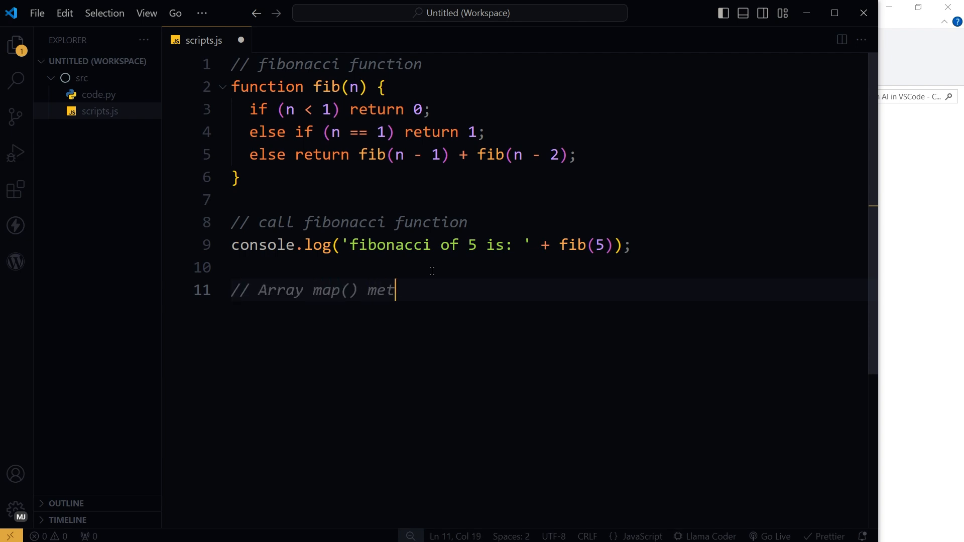
type("hod in javascript")
type("let arr = [1, 2,")
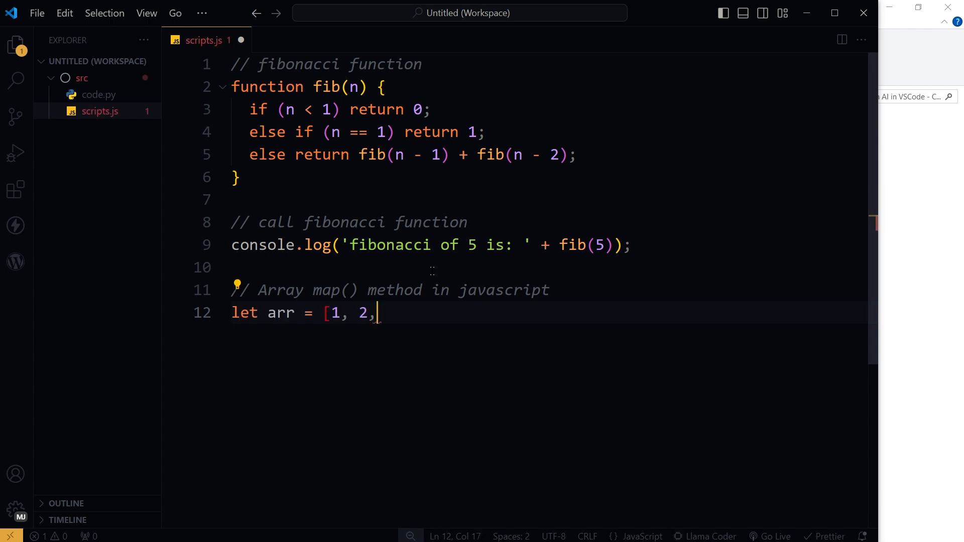
type("3];")
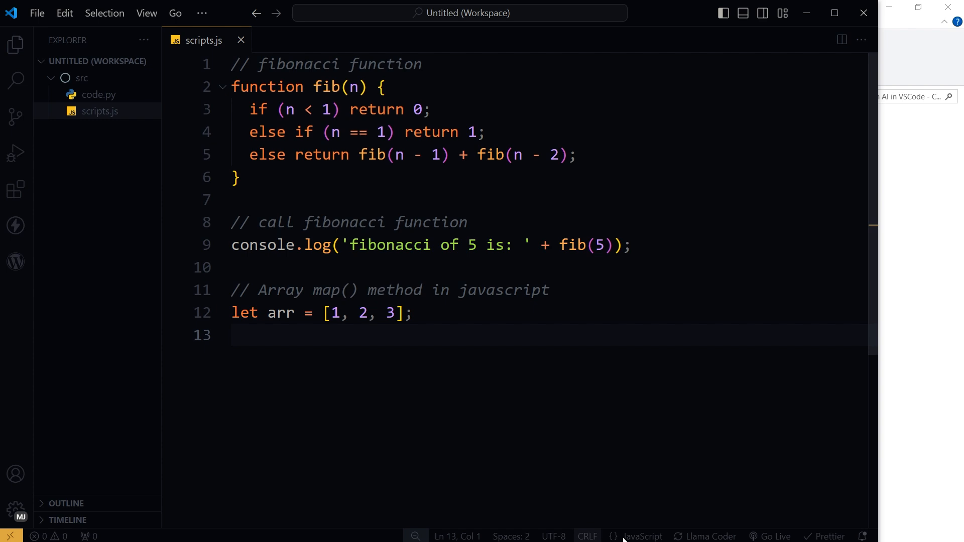